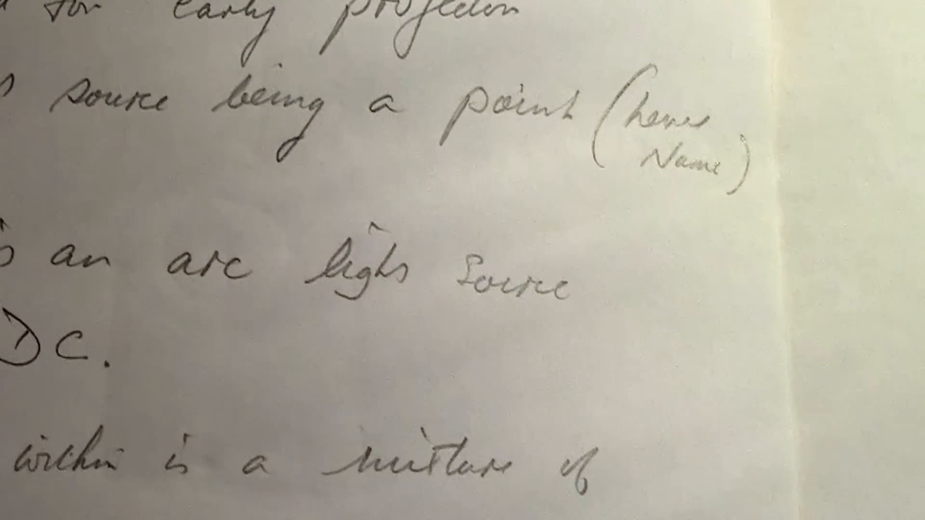
scroll("down", 3)
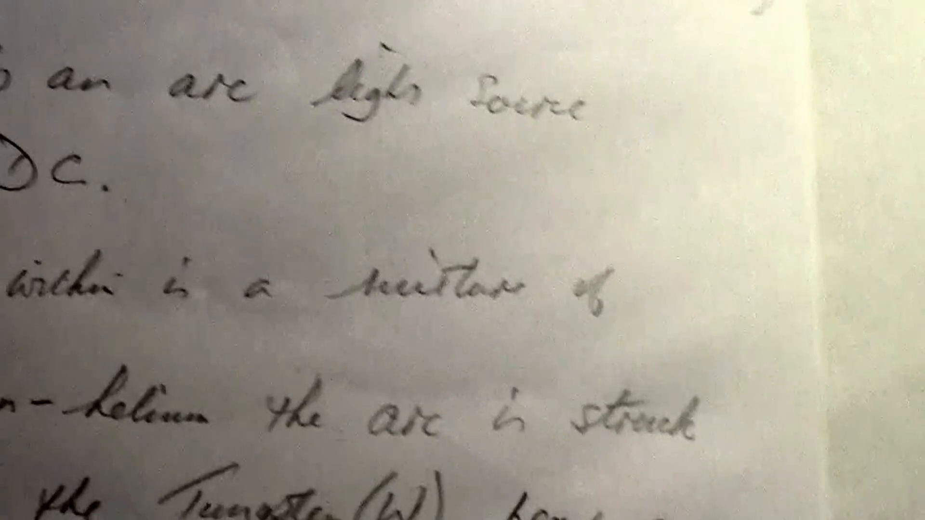